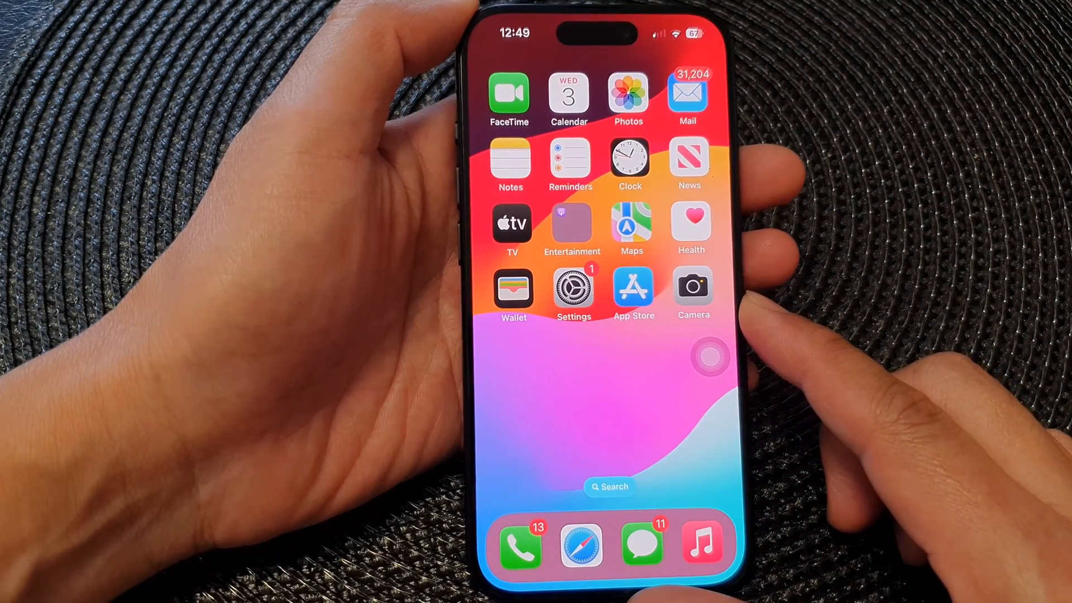
pyautogui.moveTo(697, 239)
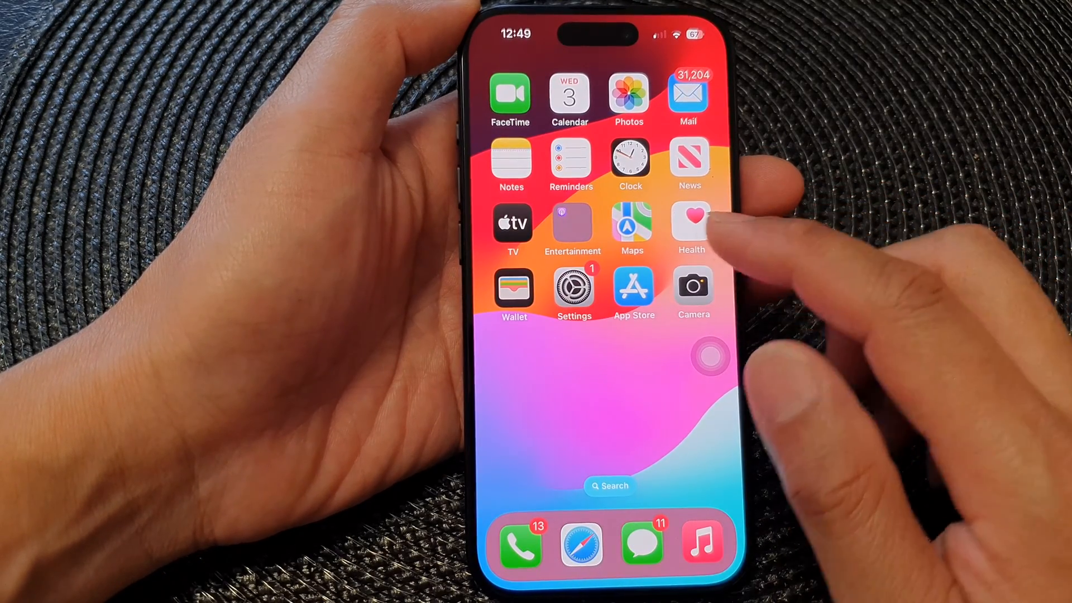
# Navigate from the home screen through Settings and Accessibility to the Touch page.
pyautogui.click(573, 287)
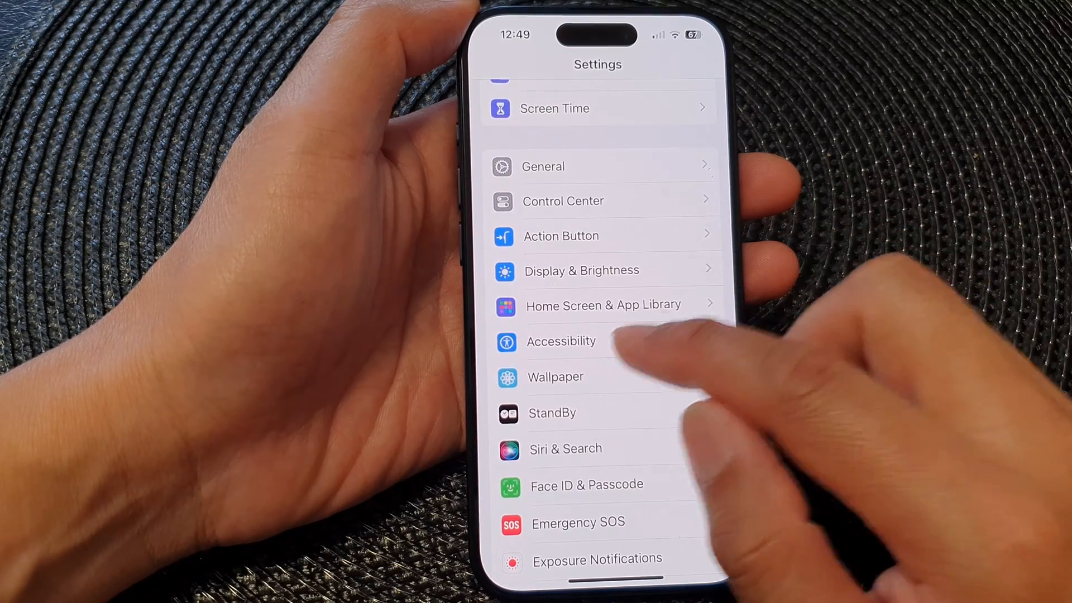
pyautogui.click(560, 341)
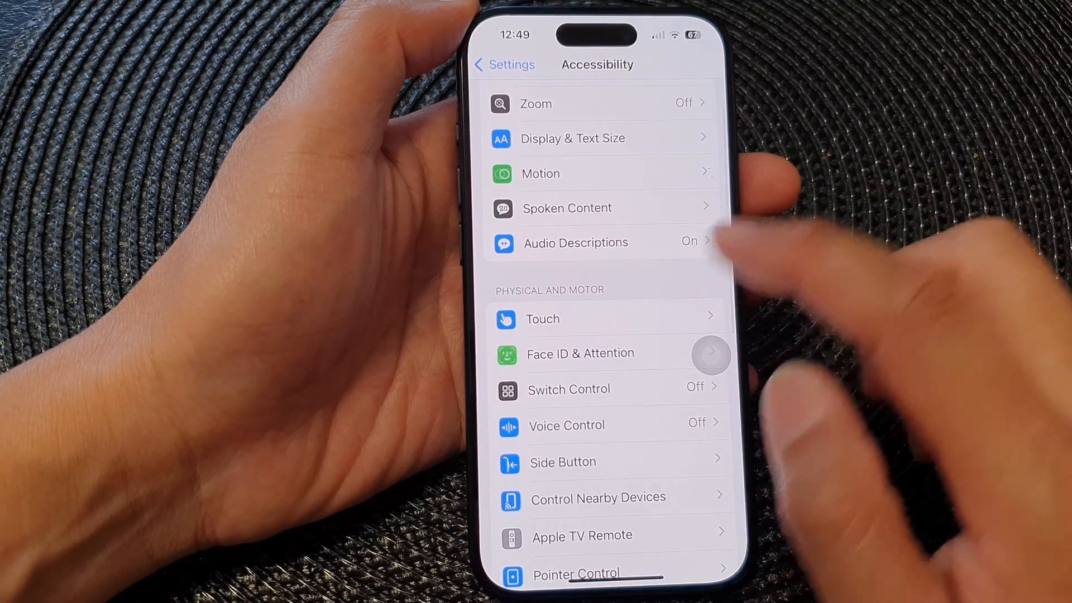
pyautogui.click(542, 319)
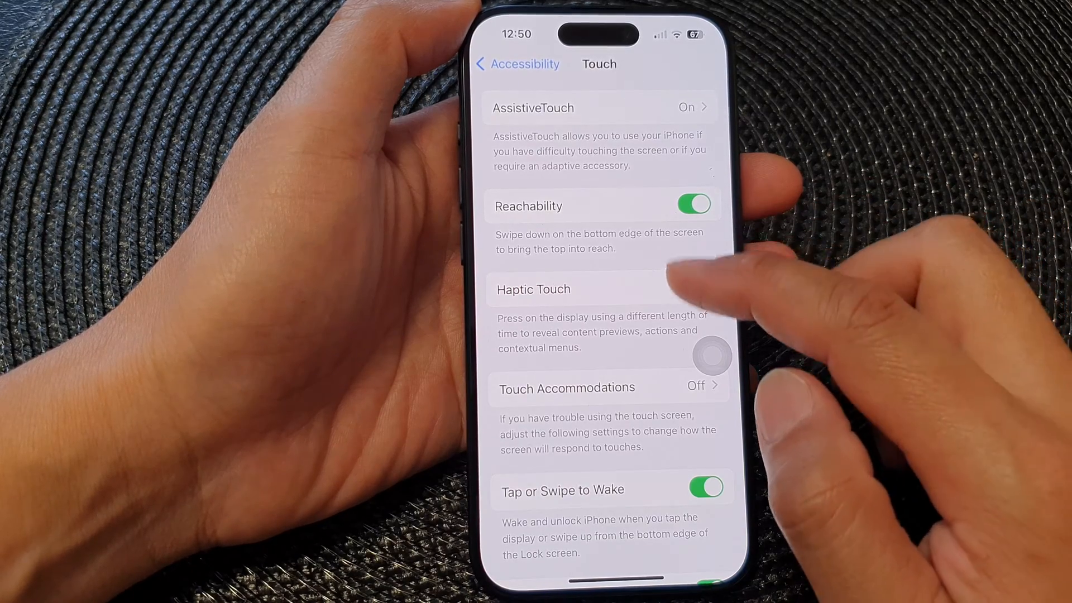
pyautogui.scroll(-3)
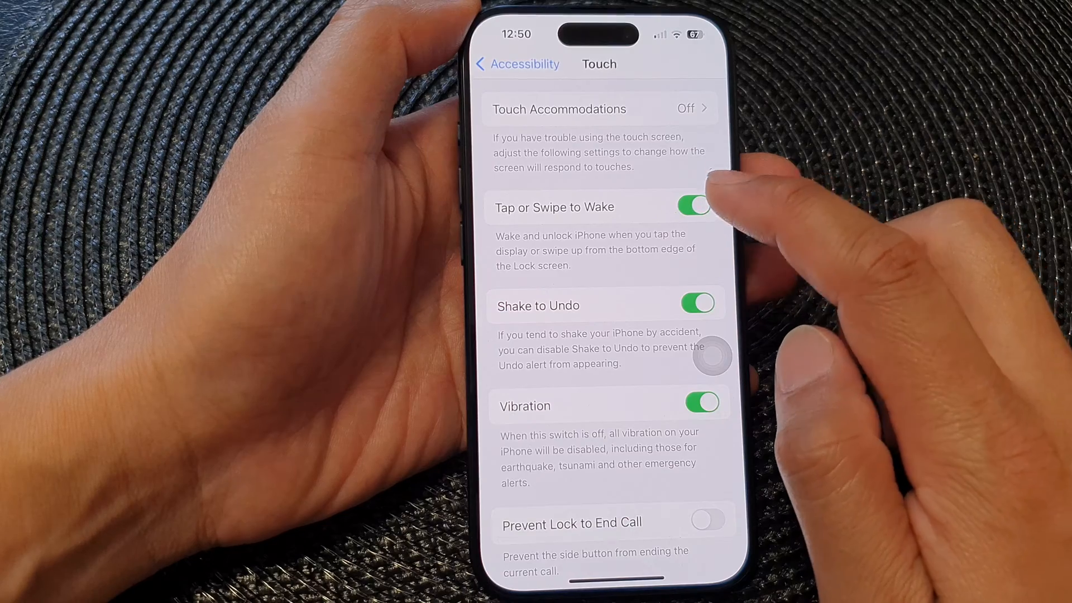
pyautogui.click(693, 206)
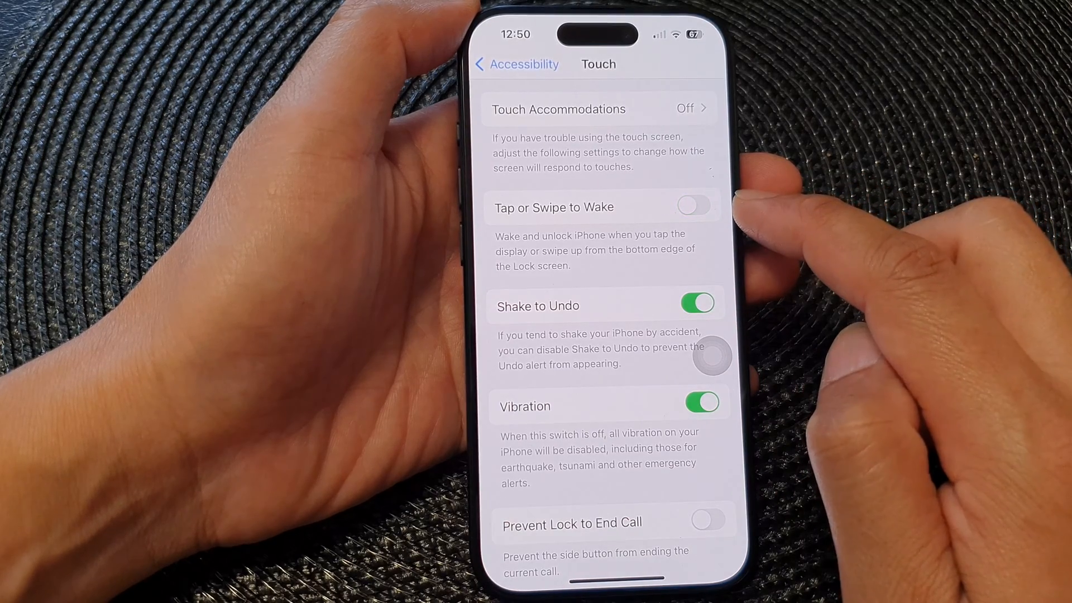
pyautogui.click(694, 205)
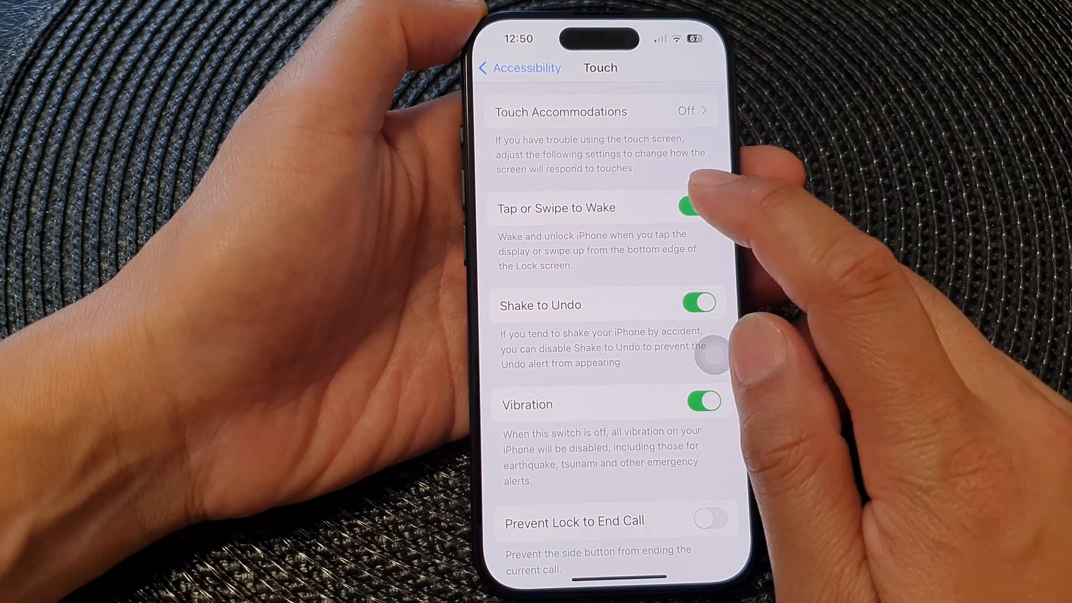
# Switch off Tap or Swipe to Wake, then go back to Accessibility.
pyautogui.click(690, 207)
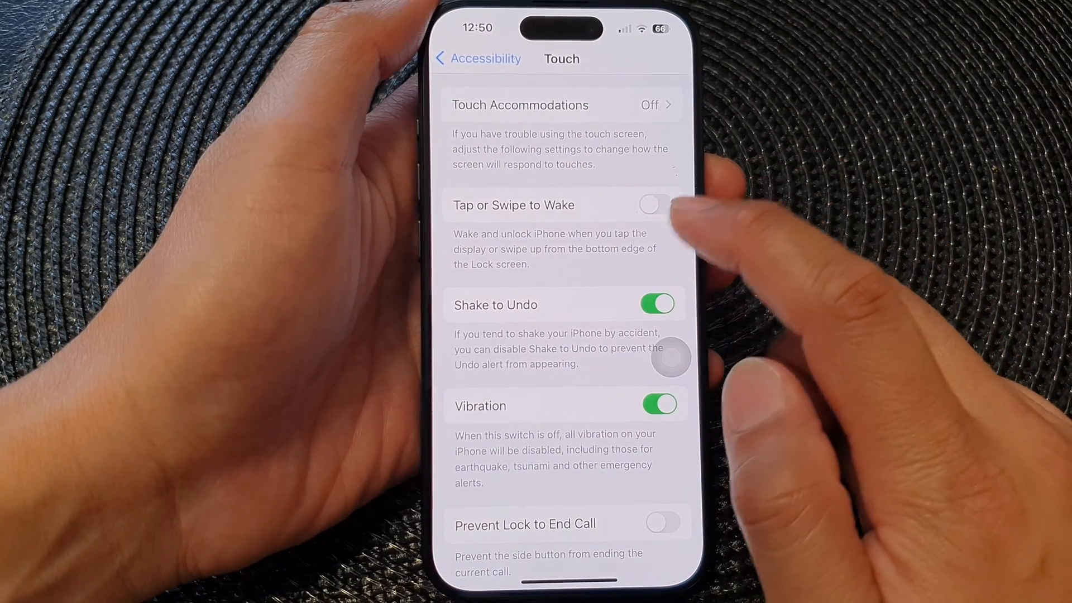
pyautogui.click(653, 205)
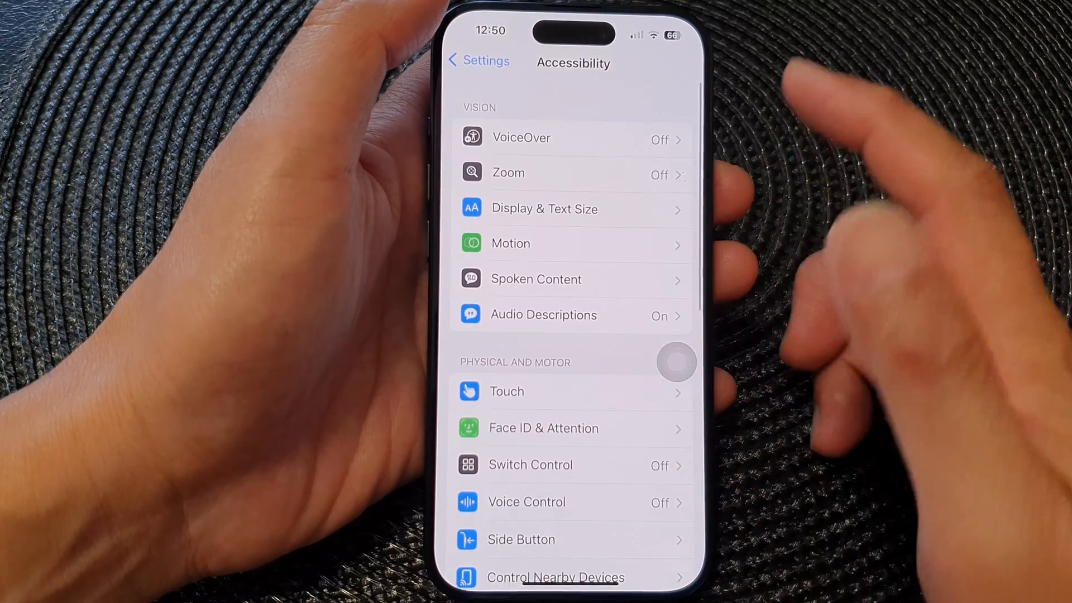
# Browse the Display & Text Size options without changes, then go back.
pyautogui.click(544, 208)
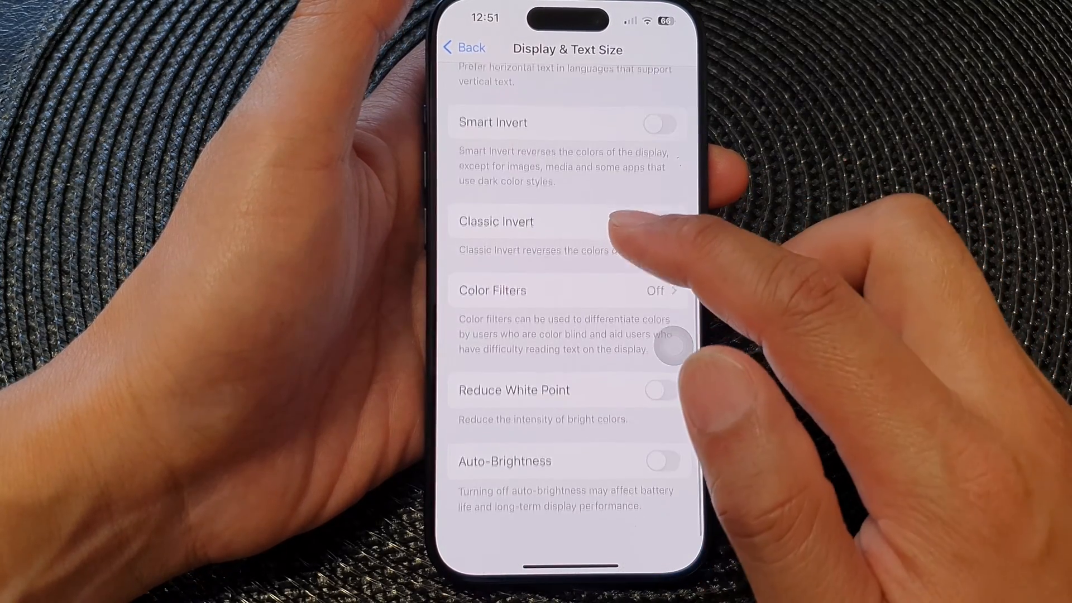
pyautogui.scroll(-3)
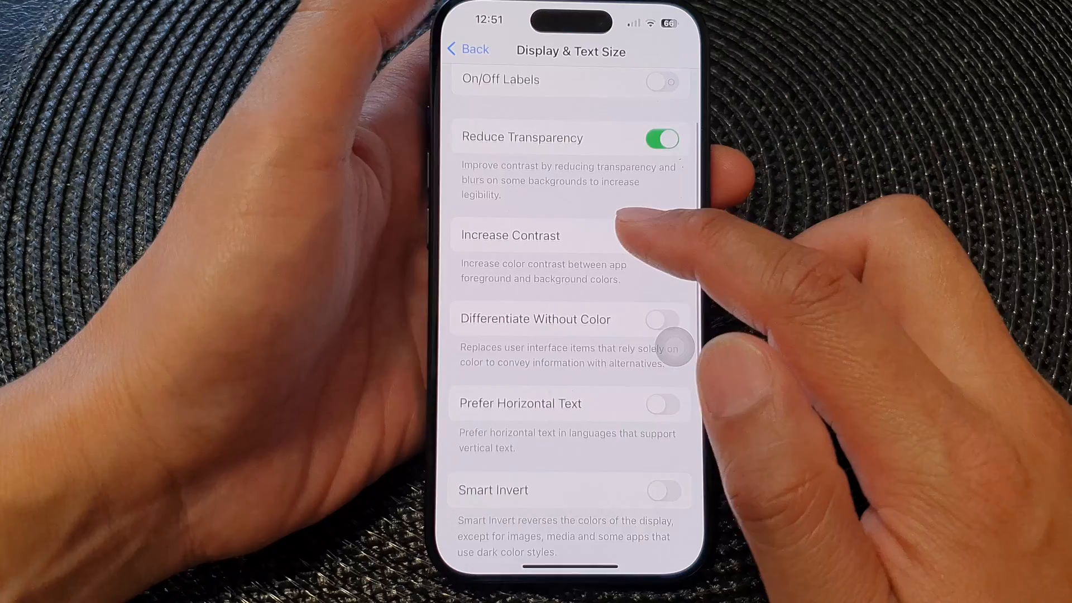
pyautogui.click(467, 49)
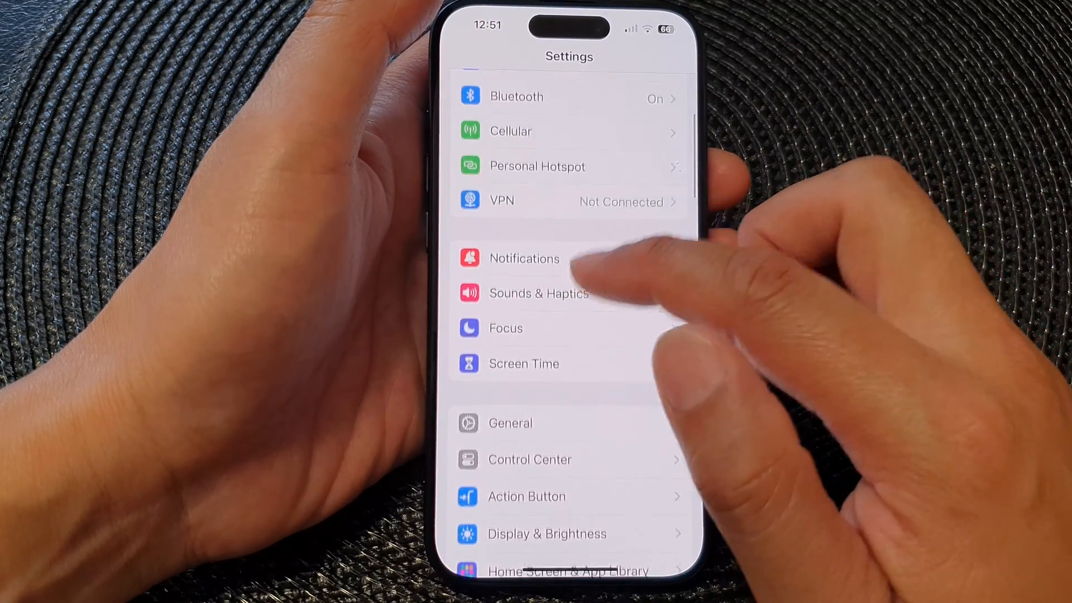
# Open Display & Brightness and scroll to confirm Raise to Wake is off.
pyautogui.click(545, 534)
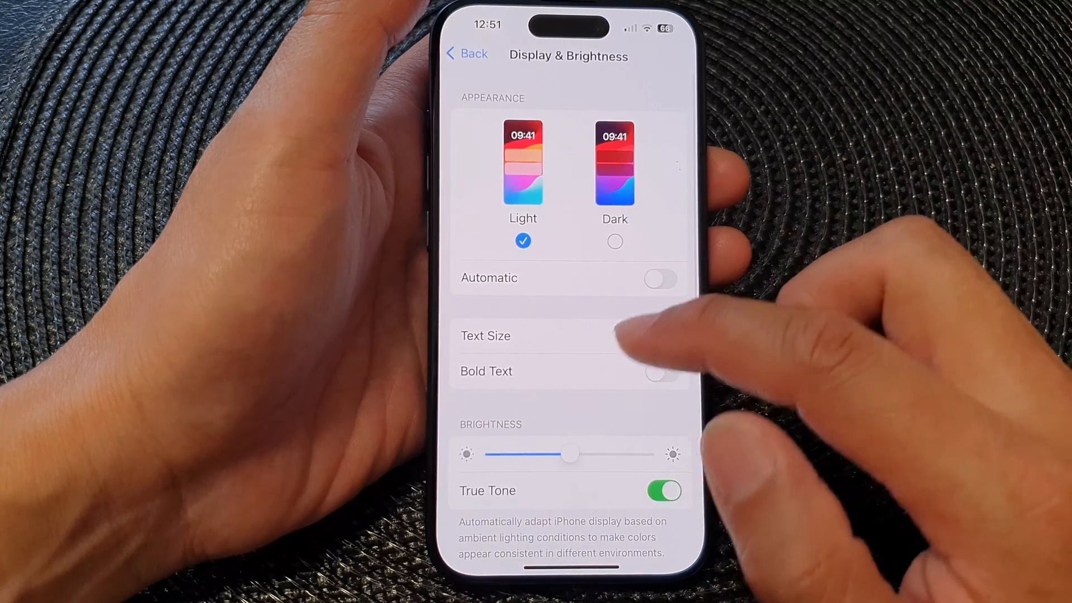
pyautogui.scroll(-3)
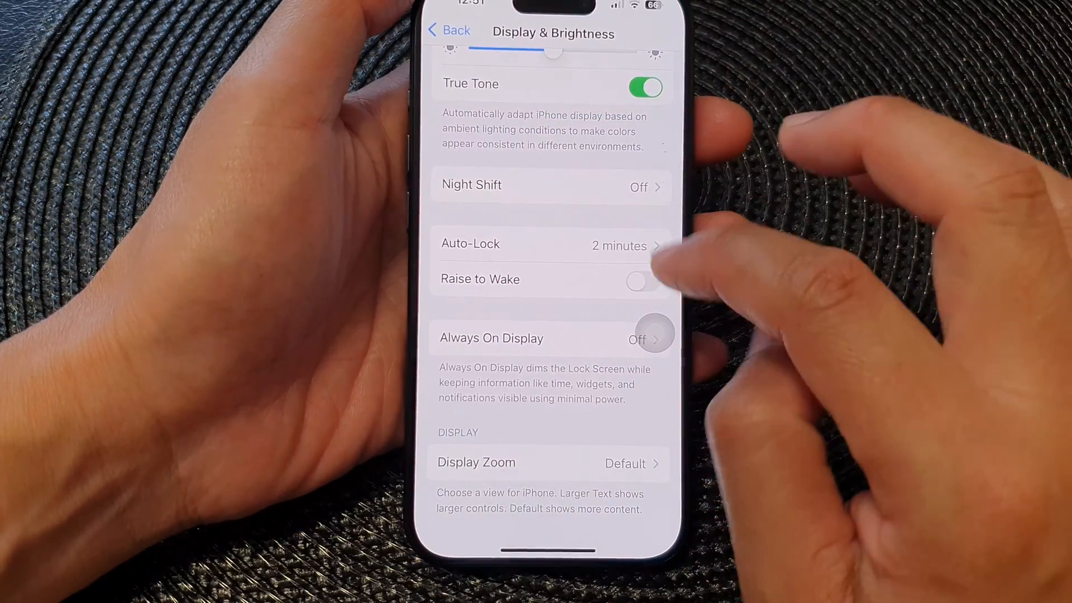
# Return to the main Settings list and open Accessibility.
pyautogui.click(448, 30)
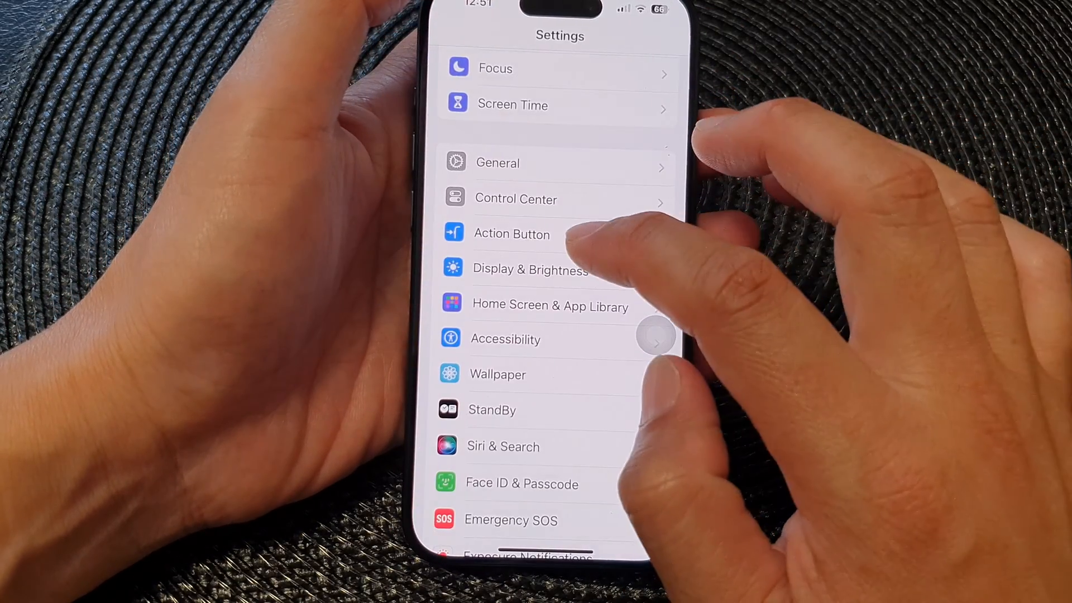
pyautogui.click(505, 339)
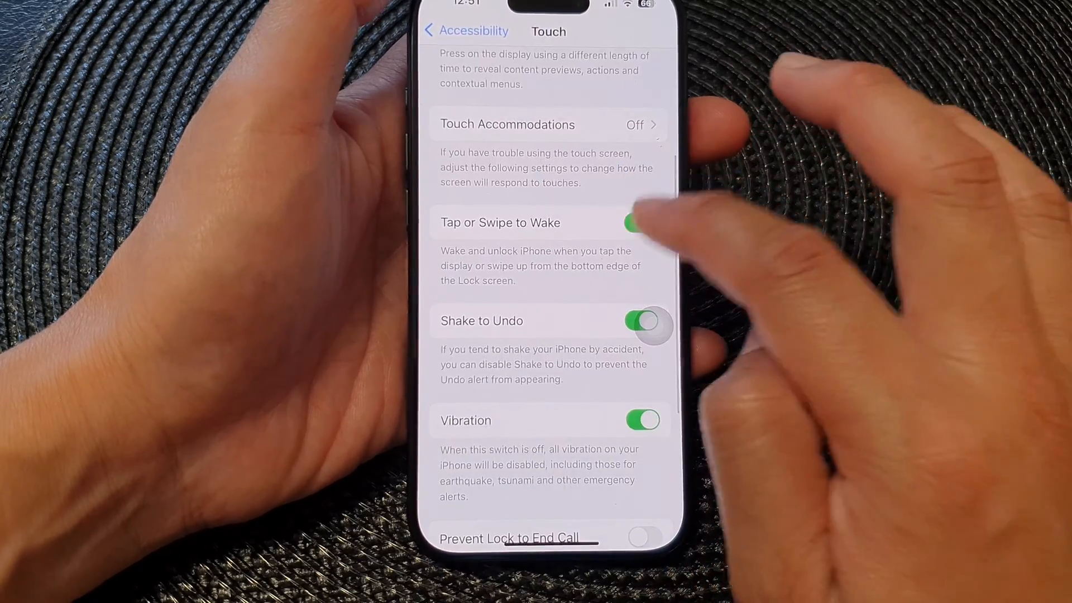
# Toggle Tap or Swipe to Wake off and back on, leaving it enabled.
pyautogui.click(632, 222)
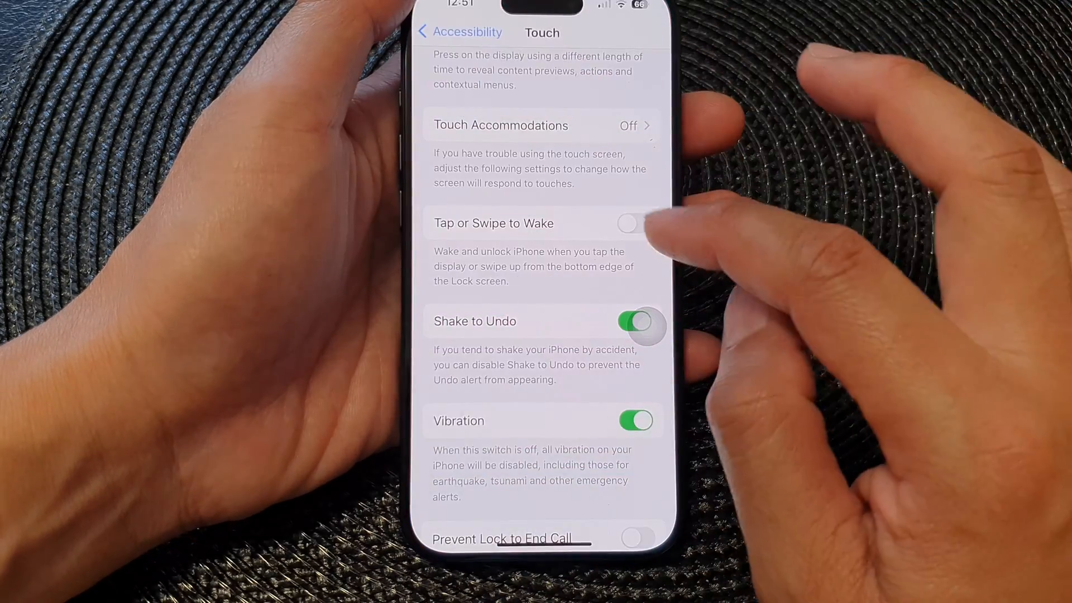
pyautogui.click(627, 223)
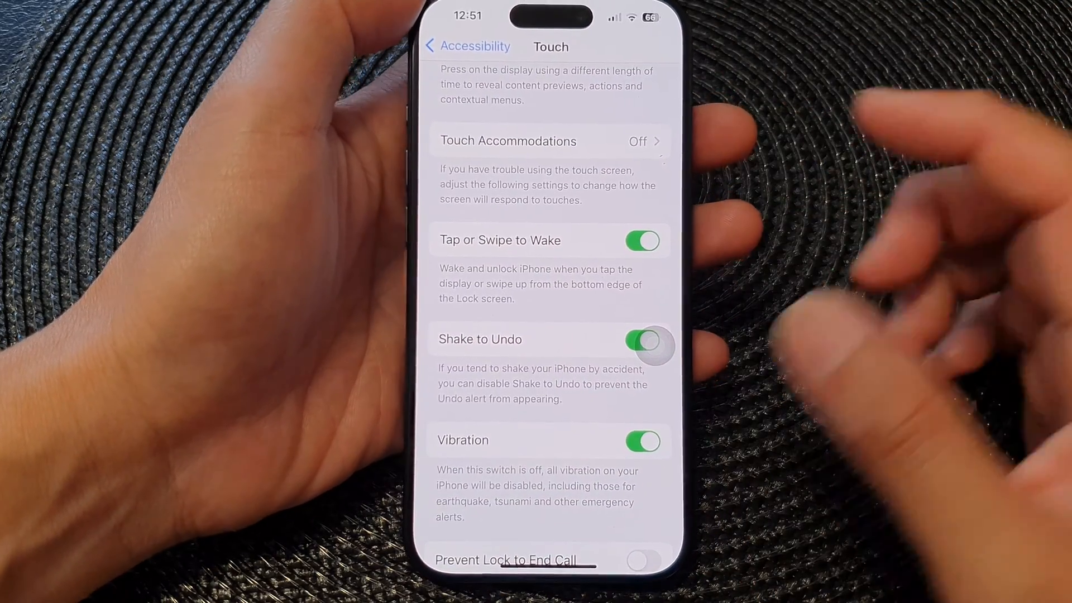